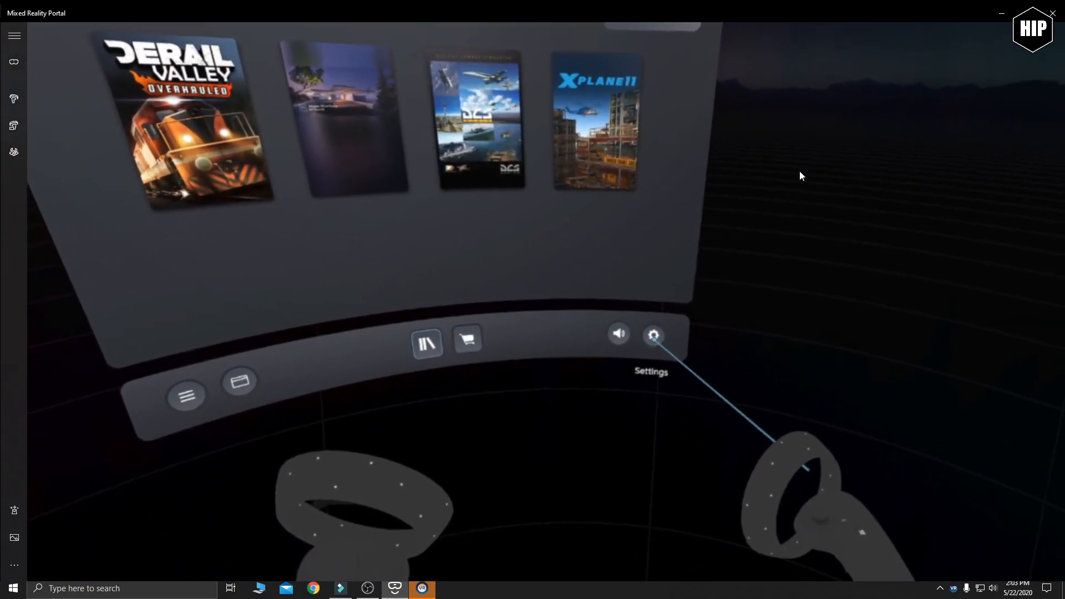
- Reach Manage Controller Bindings via Settings > Controllers and show the editable applications list
{"action": "left_click", "coordinate": [652, 335]}
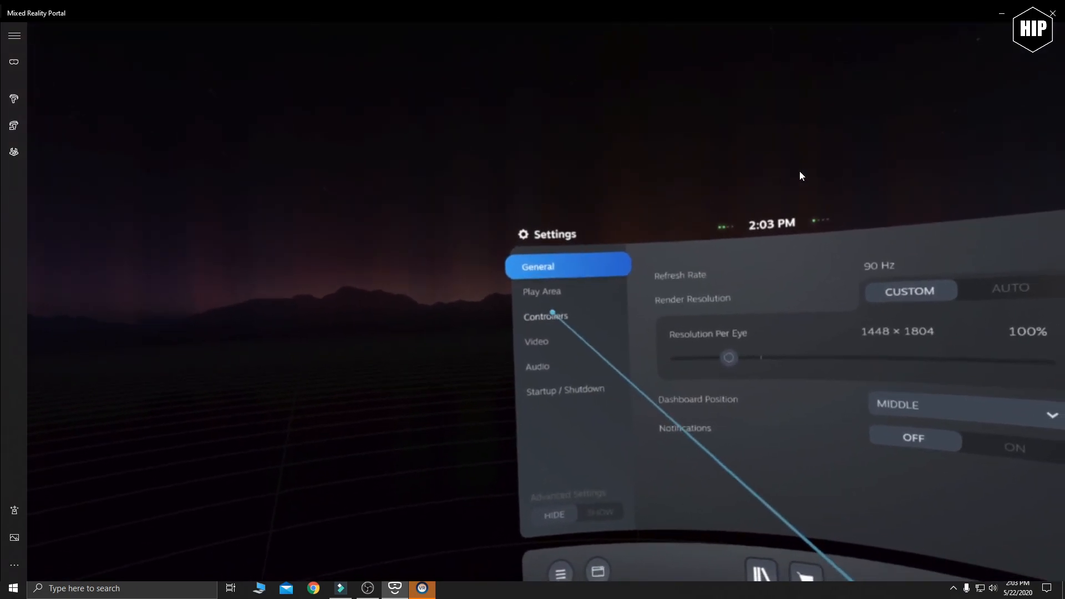
{"action": "left_click", "coordinate": [546, 316]}
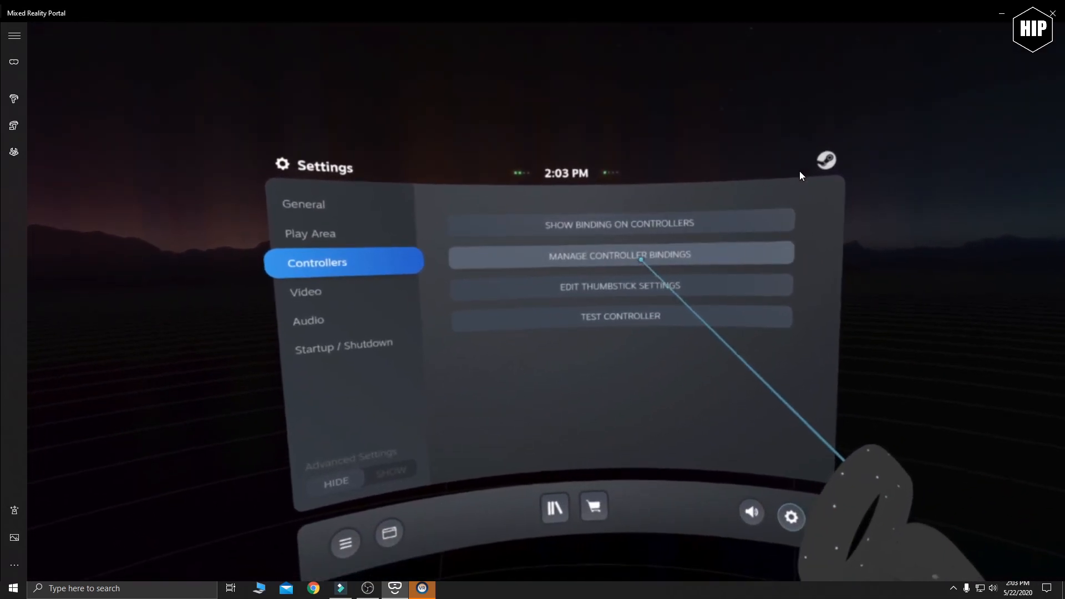
{"action": "left_click", "coordinate": [619, 254]}
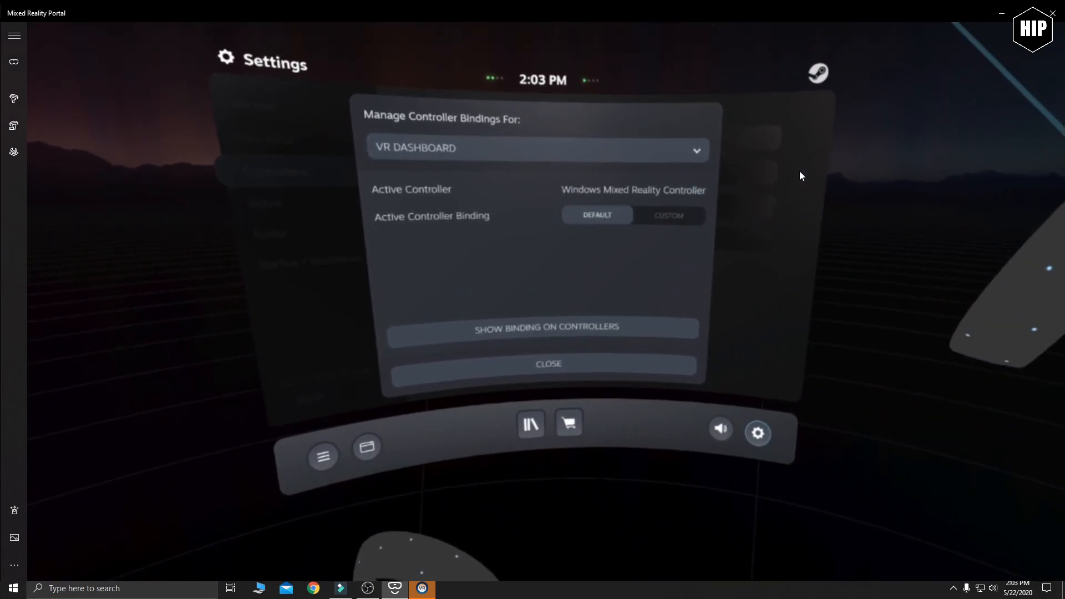
{"action": "left_click", "coordinate": [668, 215]}
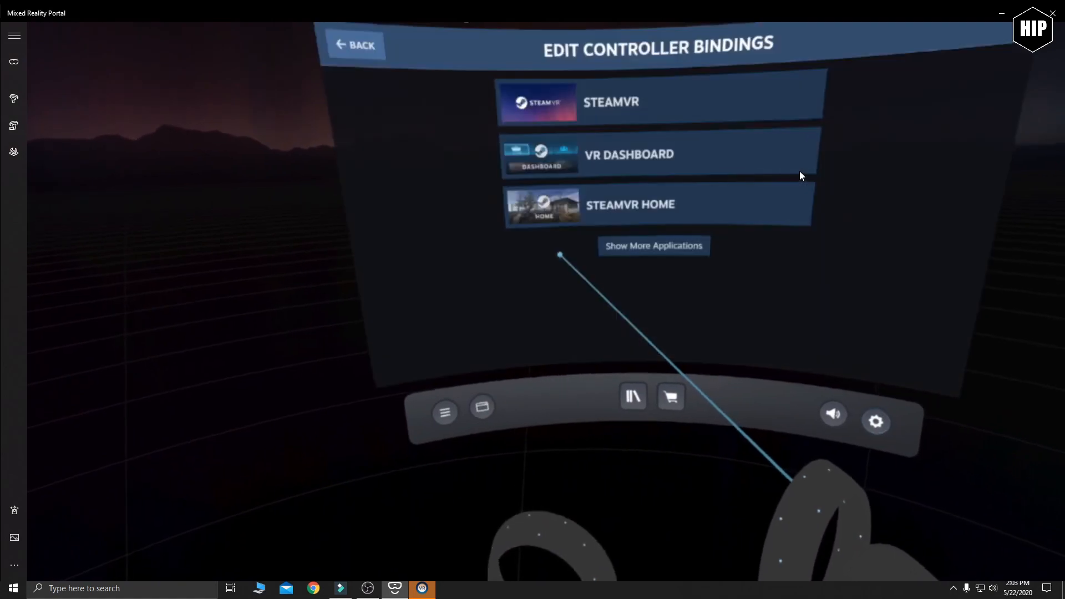
- Choose VR Dashboard to edit its Windows Mixed Reality Controller binding
{"action": "left_click", "coordinate": [658, 155]}
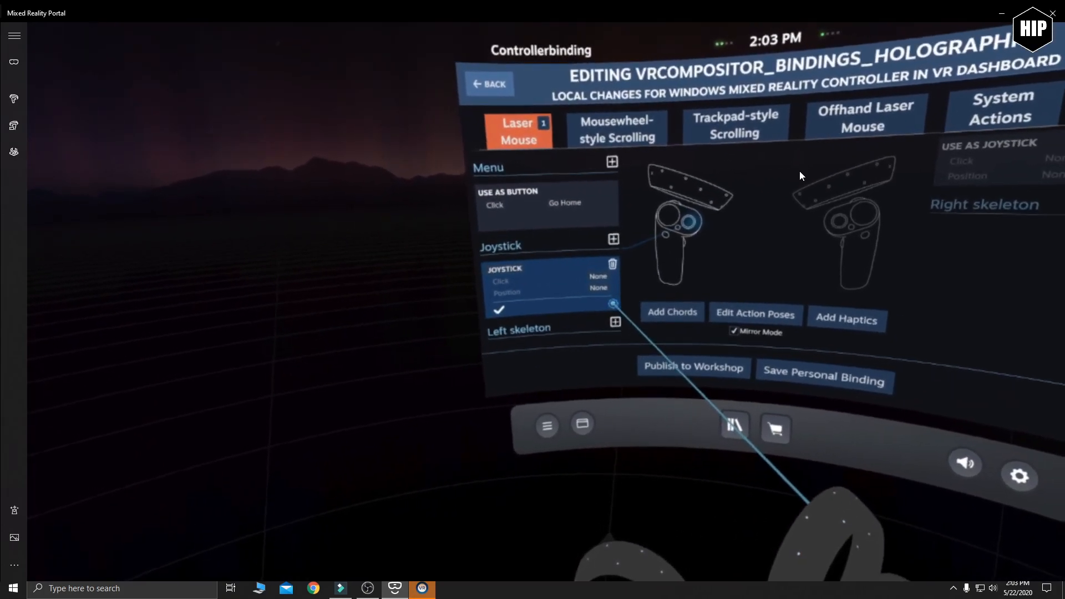
- Set the joystick DeadZone to 20 in its input settings and close them
{"action": "left_click", "coordinate": [614, 304]}
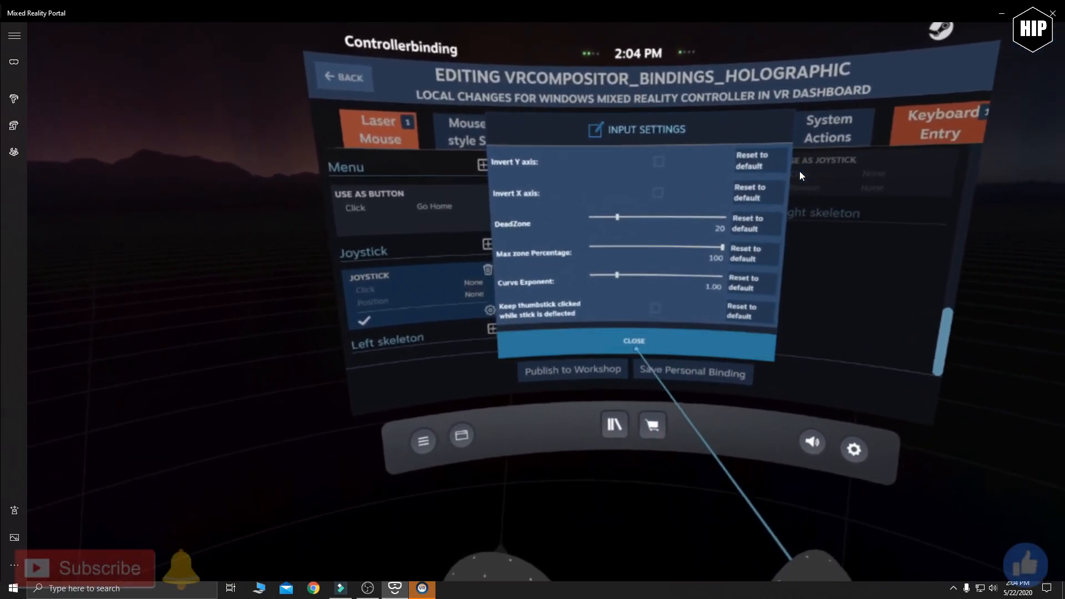
{"action": "left_click", "coordinate": [634, 340]}
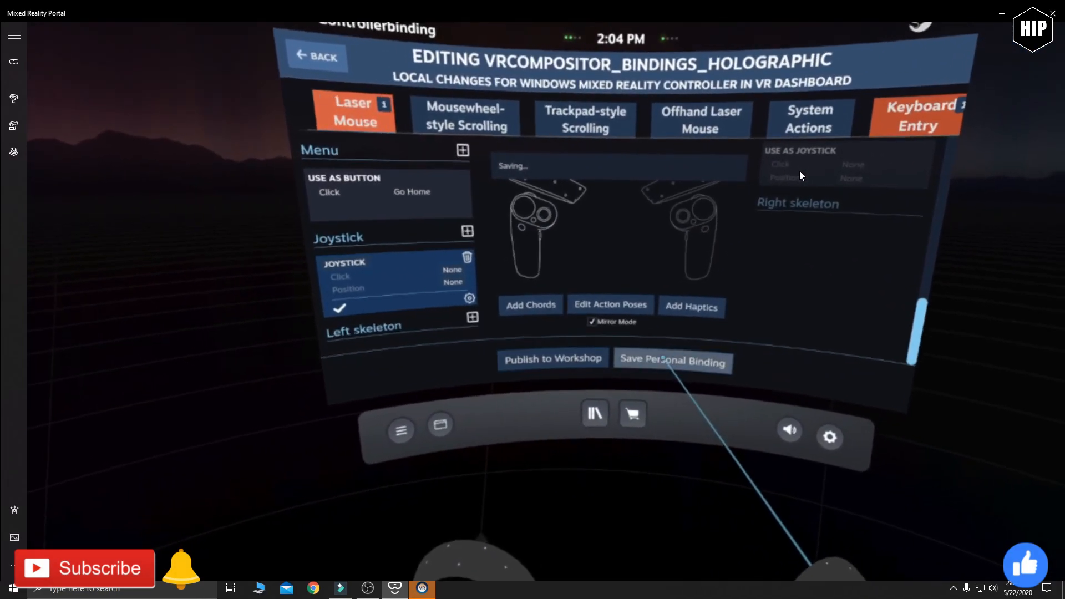
- Save the binding to the personal list under the suggested VR Dashboard configuration name
{"action": "left_click", "coordinate": [673, 360]}
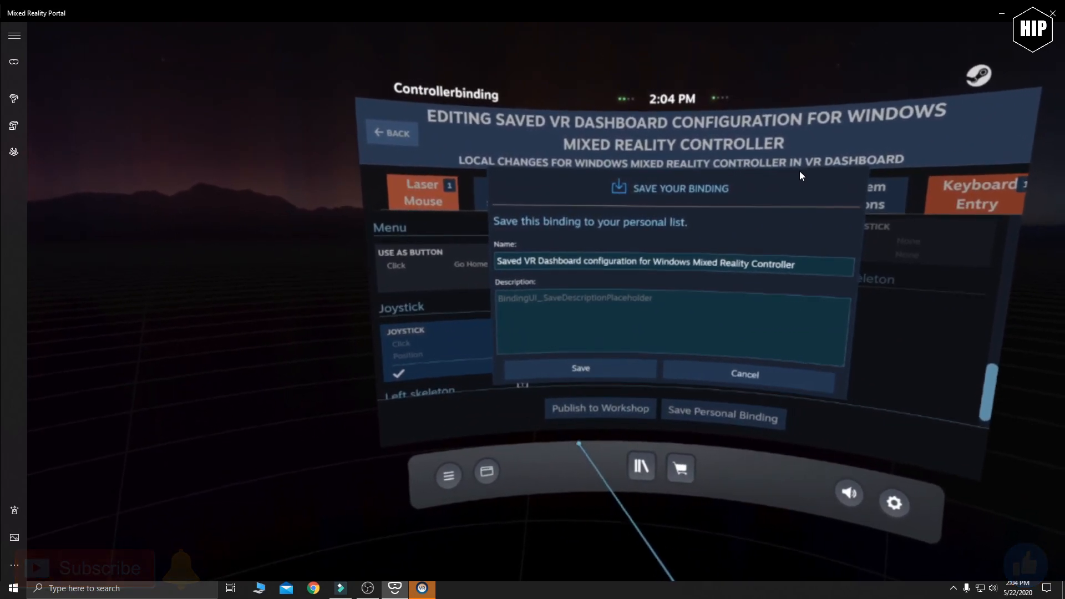
{"action": "left_click", "coordinate": [743, 374]}
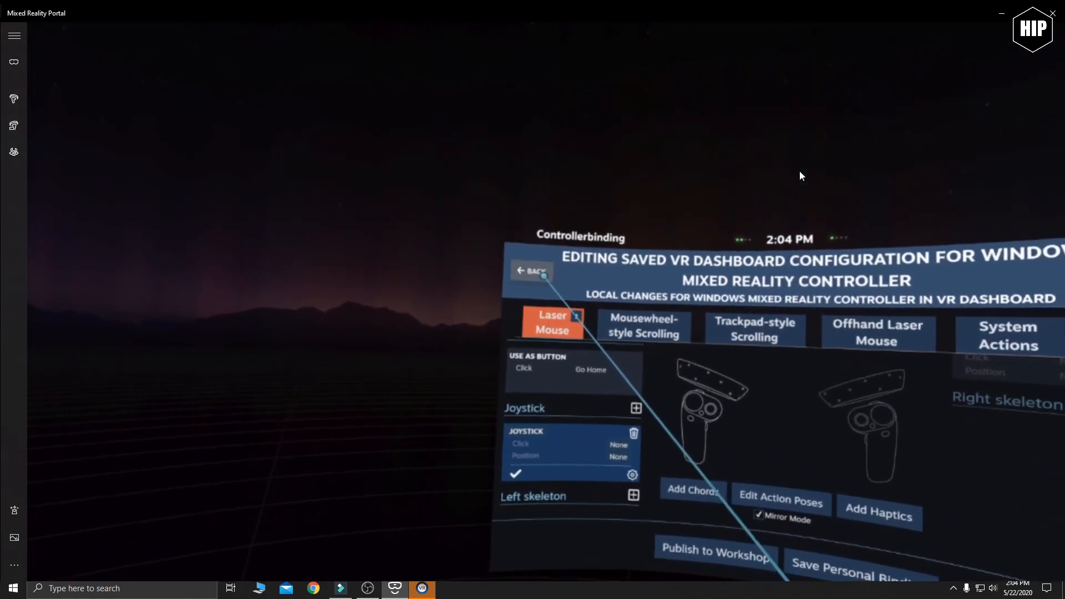
- Back out of the binding editor to the Library and launch Derail Valley
{"action": "left_click", "coordinate": [532, 271]}
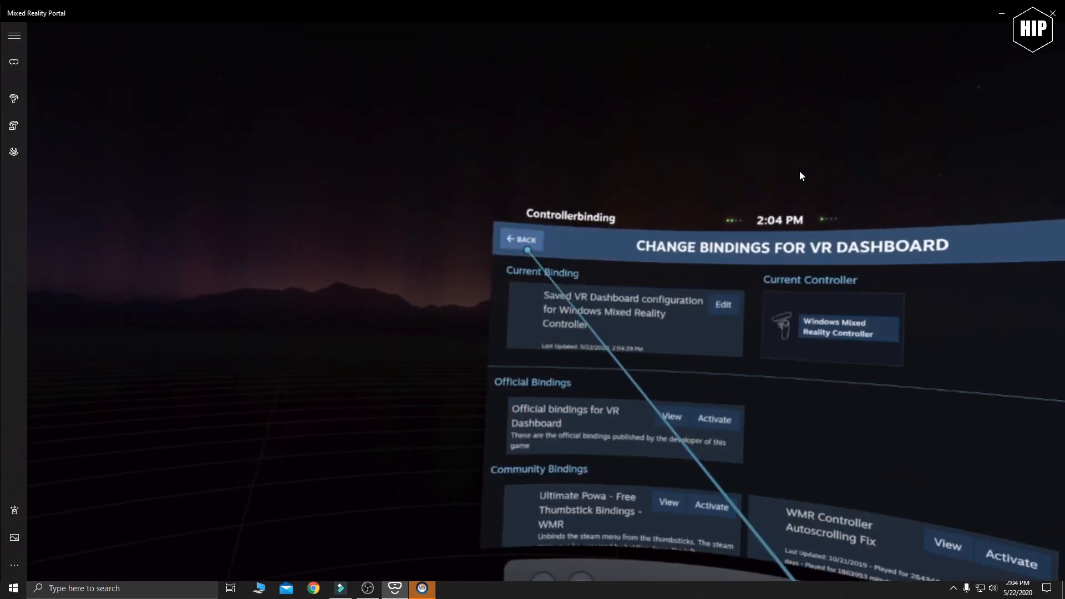
{"action": "left_click", "coordinate": [522, 239]}
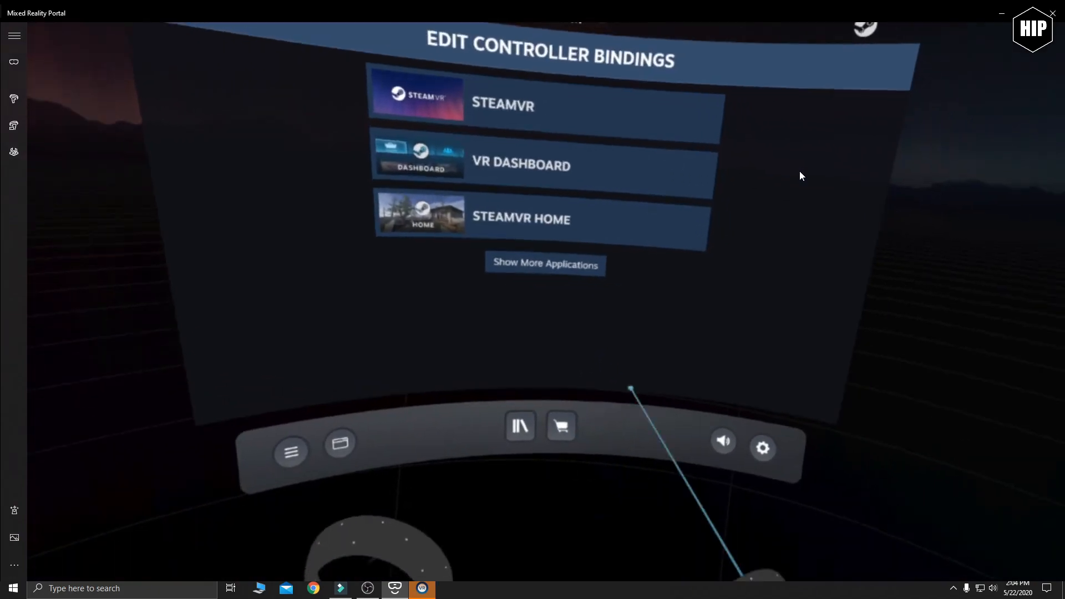
{"action": "left_click", "coordinate": [520, 426]}
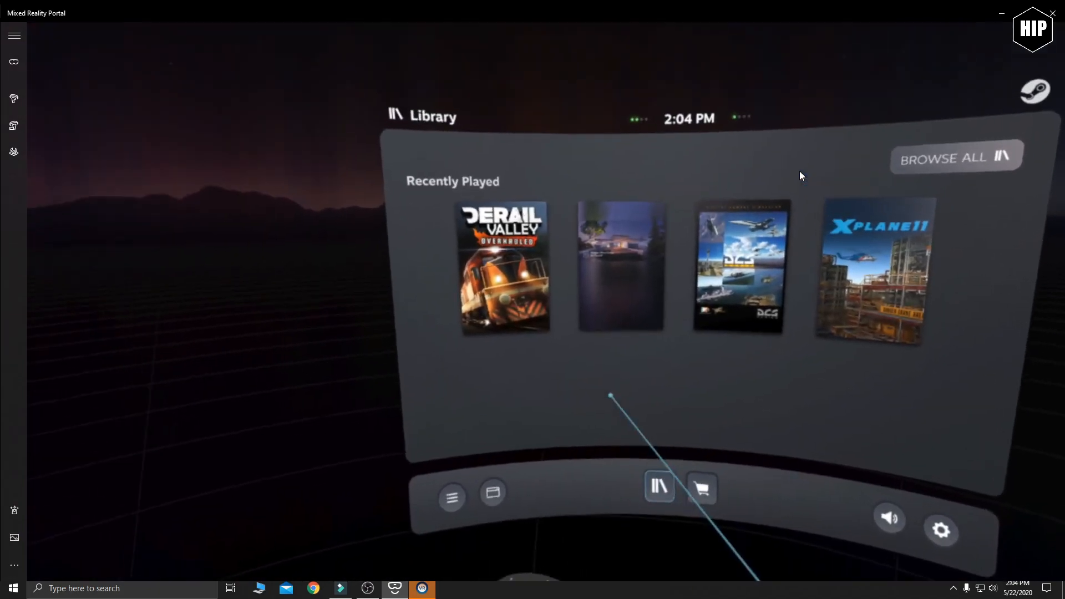
{"action": "left_click", "coordinate": [503, 269]}
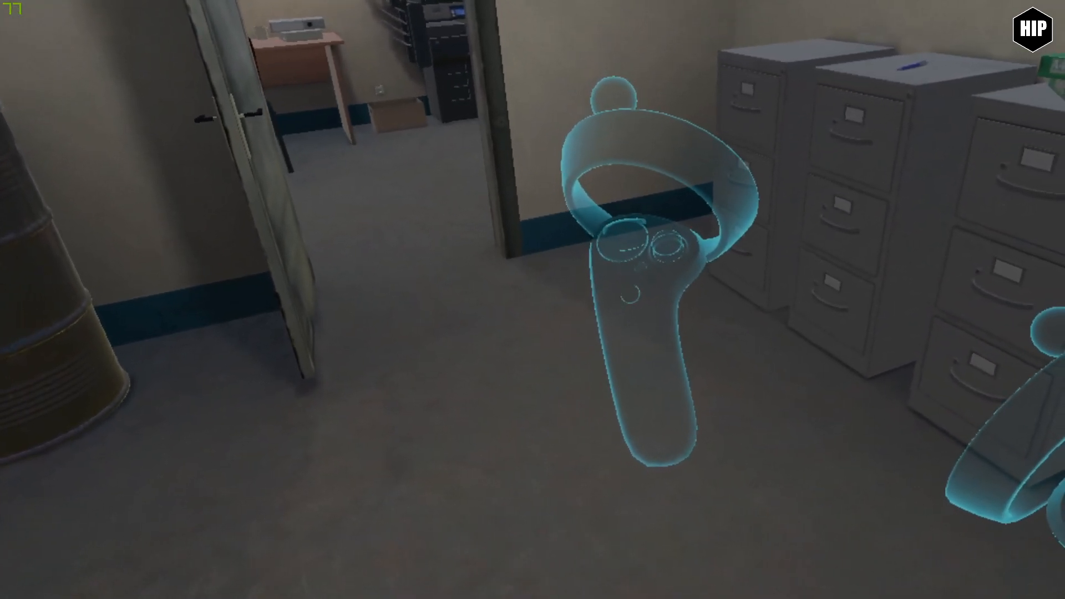
{"action": "mouse_move", "coordinate": [533, 299]}
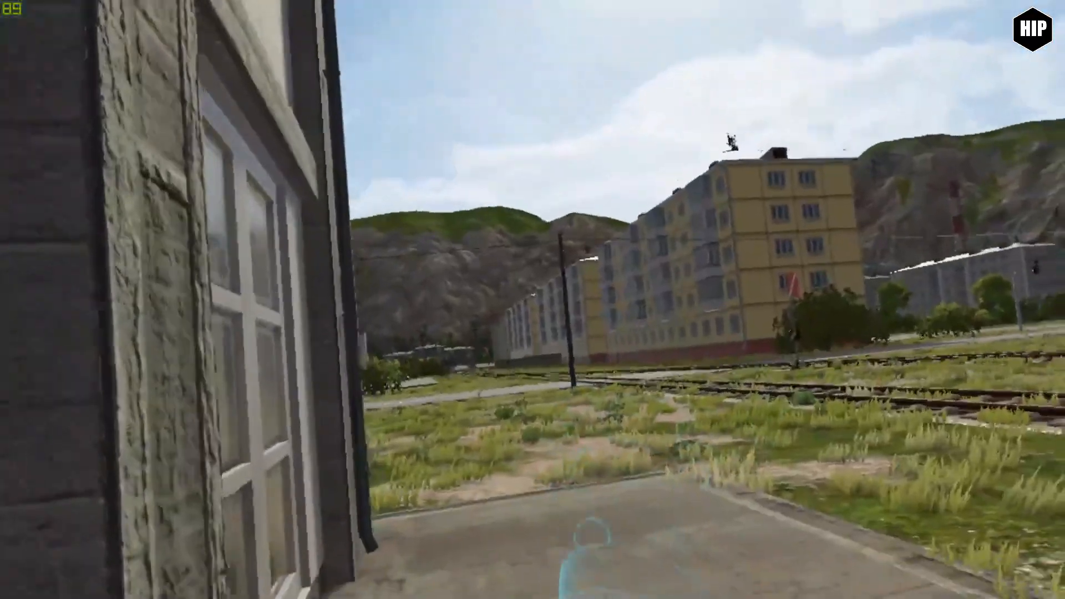
{"action": "mouse_move", "coordinate": [532, 300]}
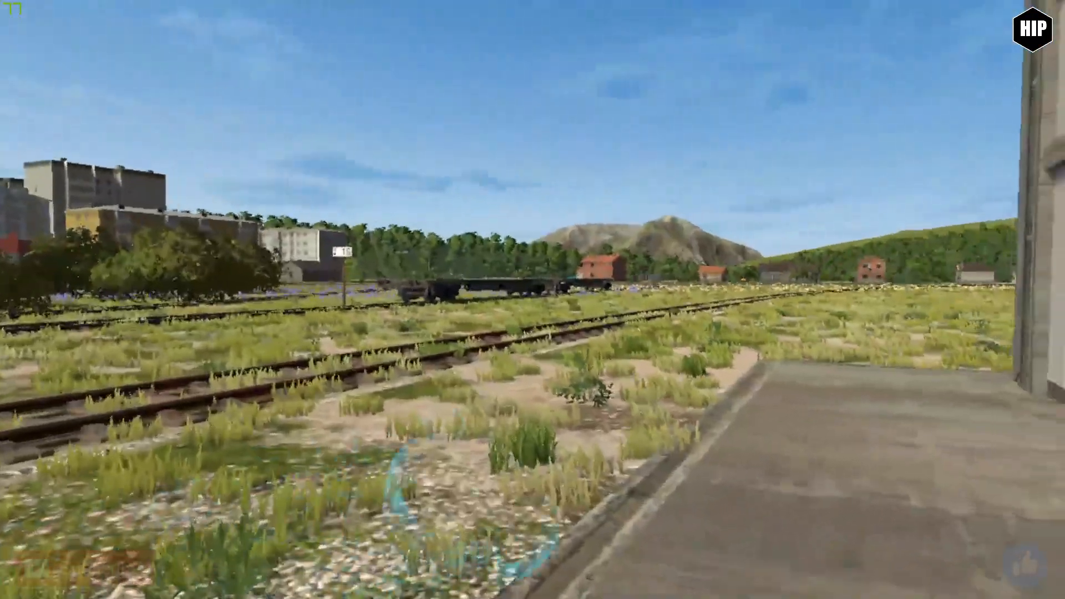